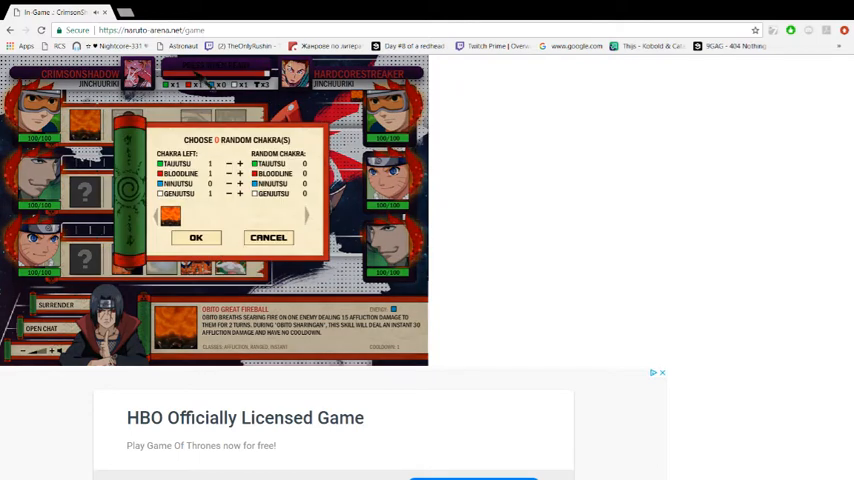
# - Confirm the chosen random chakra with OK to end the turn
pyautogui.click(196, 236)
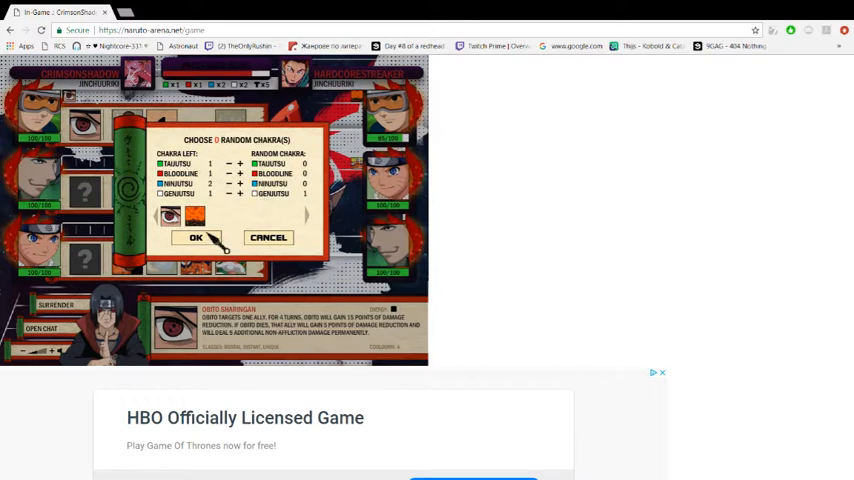
# - Confirm the random chakra payment with OK and pass the turn
pyautogui.click(196, 238)
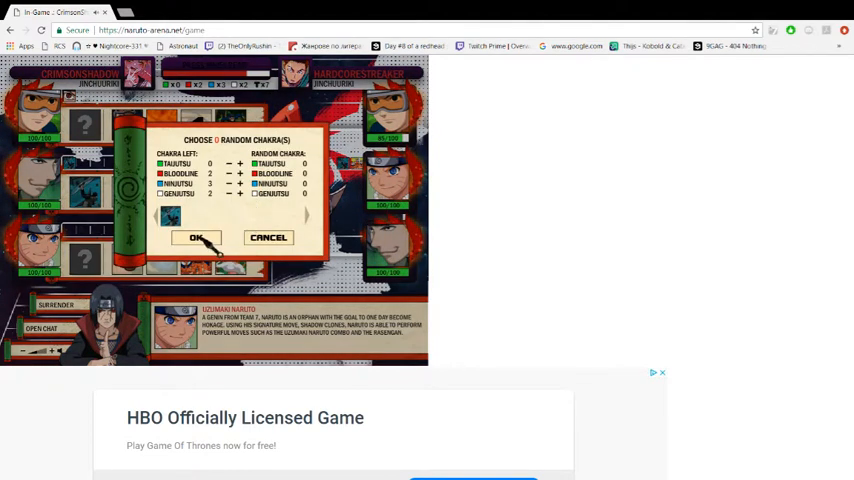
# - Confirm the chakra payment twice, passing two consecutive turns after using skills
pyautogui.click(196, 238)
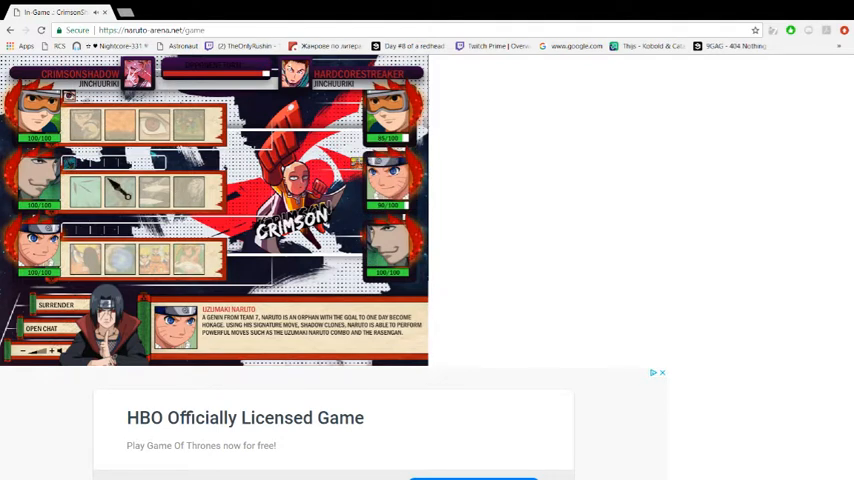
pyautogui.moveTo(96, 264)
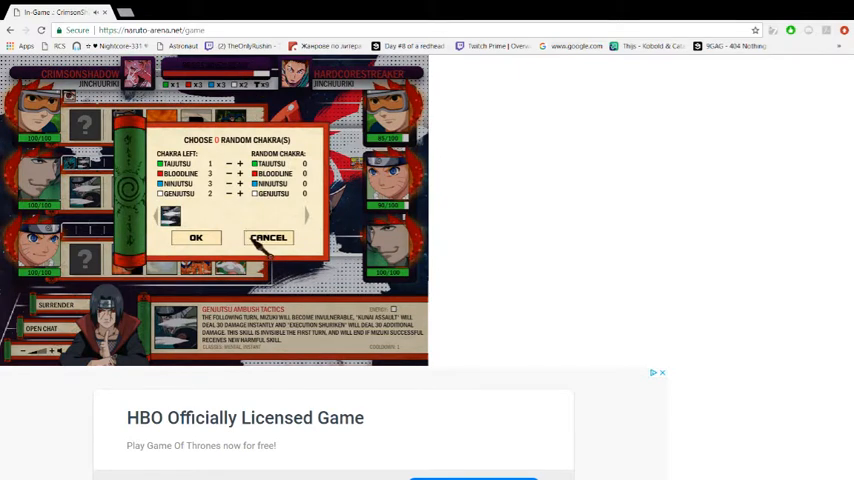
pyautogui.click(196, 236)
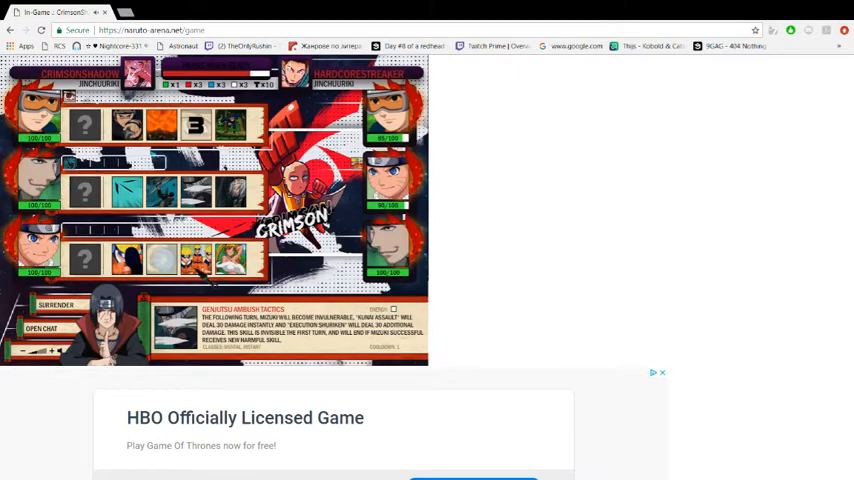